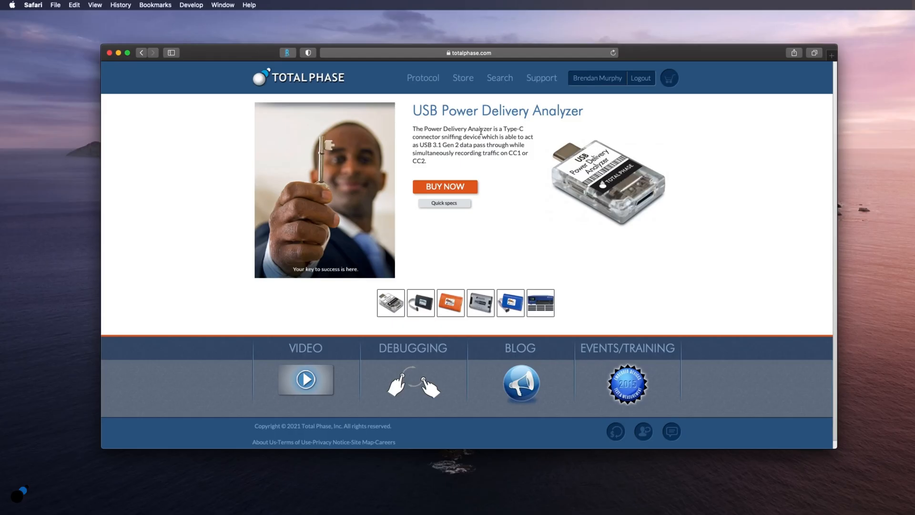
Step: Open the Control Center Serial Software page via the Store's Software / Firmware / API's listing
click(463, 77)
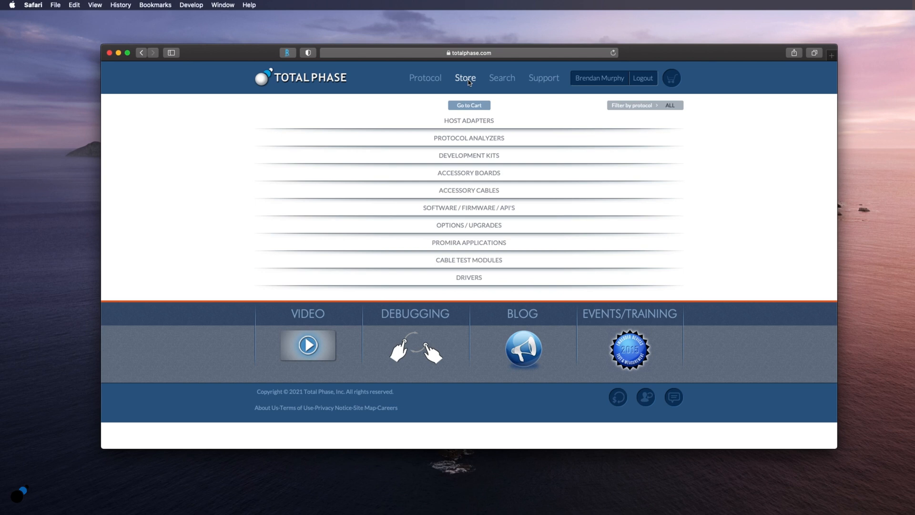
mouse_move(474, 211)
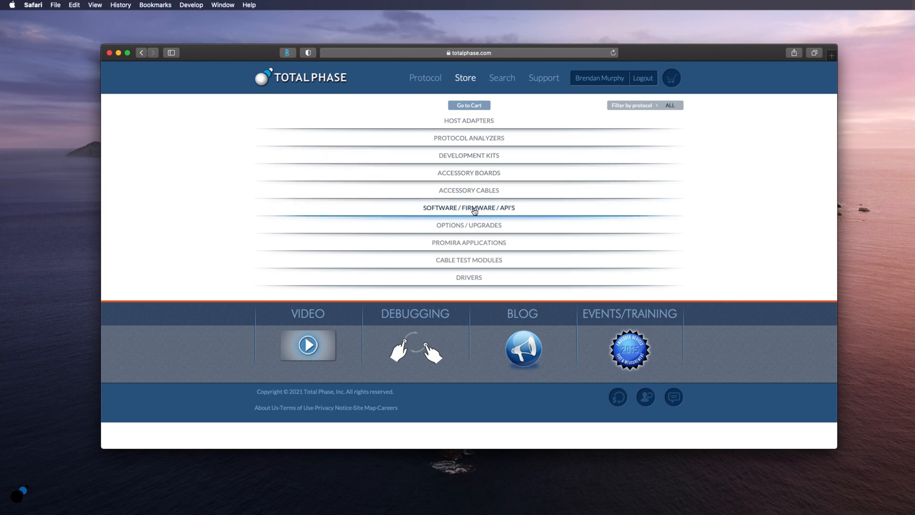
click(469, 208)
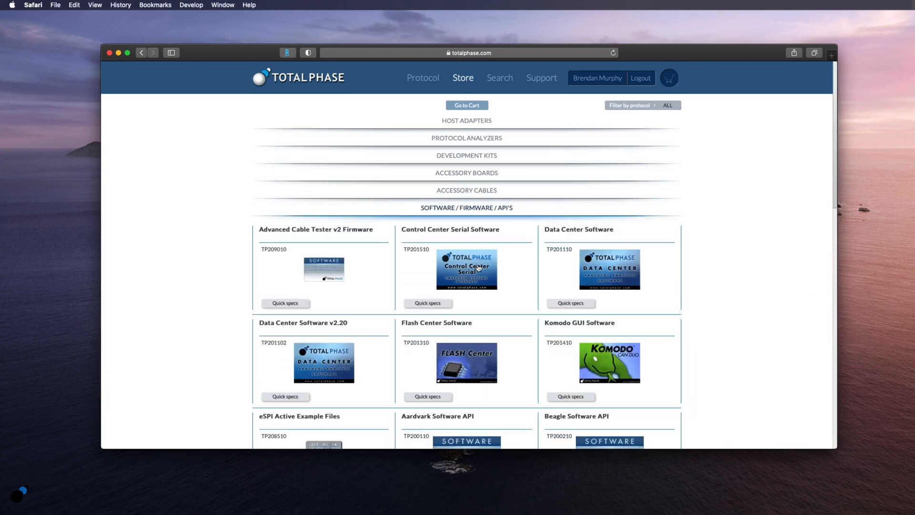
click(467, 269)
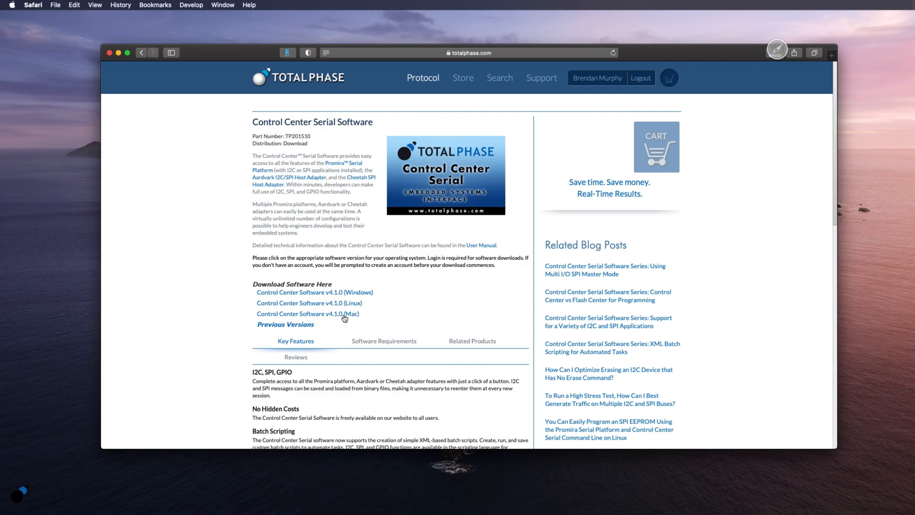
click(307, 314)
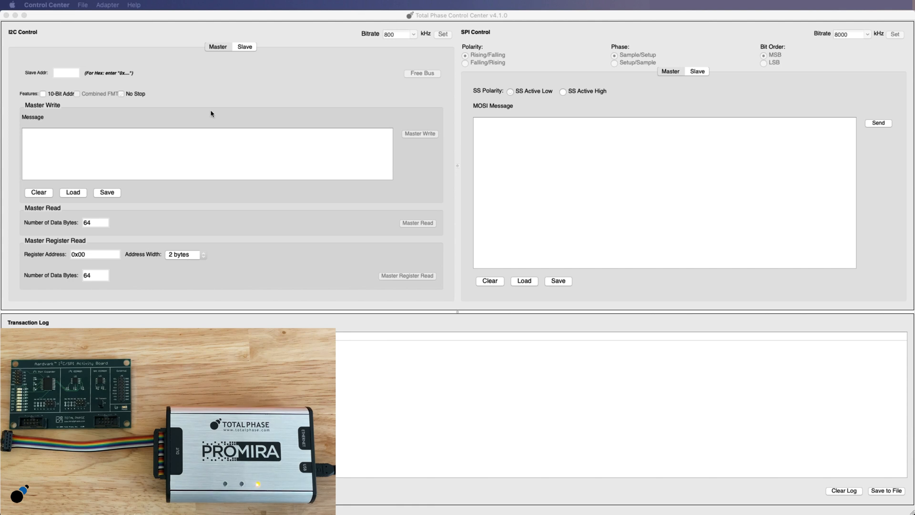
Step: Connect Control Center to the Promira Serial Platform in I2C - SPI mode
click(106, 5)
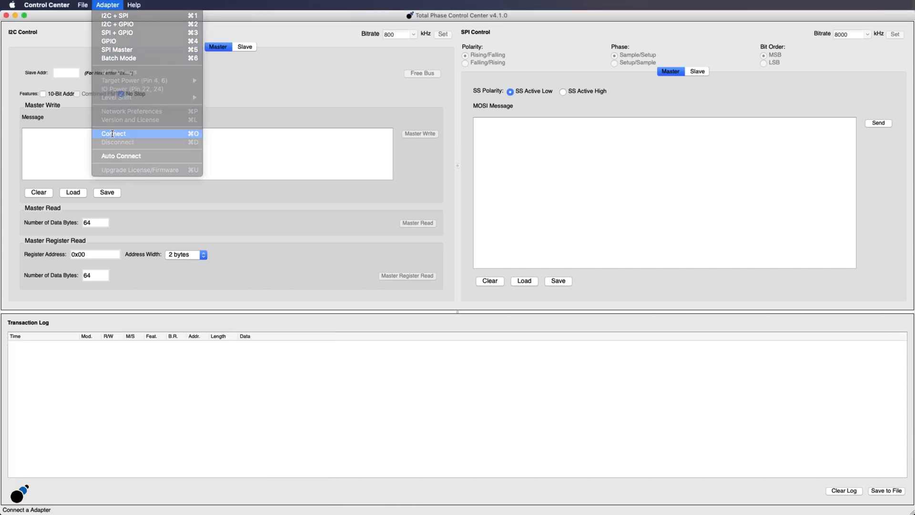
click(114, 134)
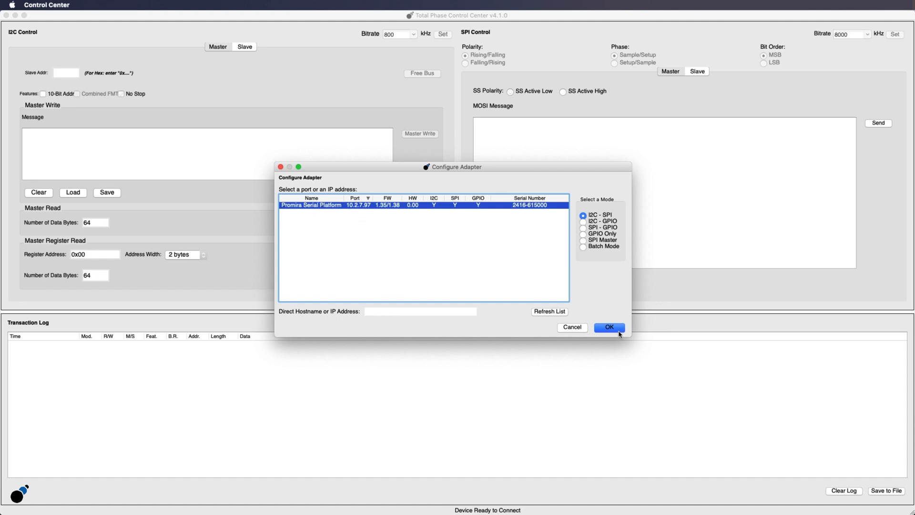
click(609, 328)
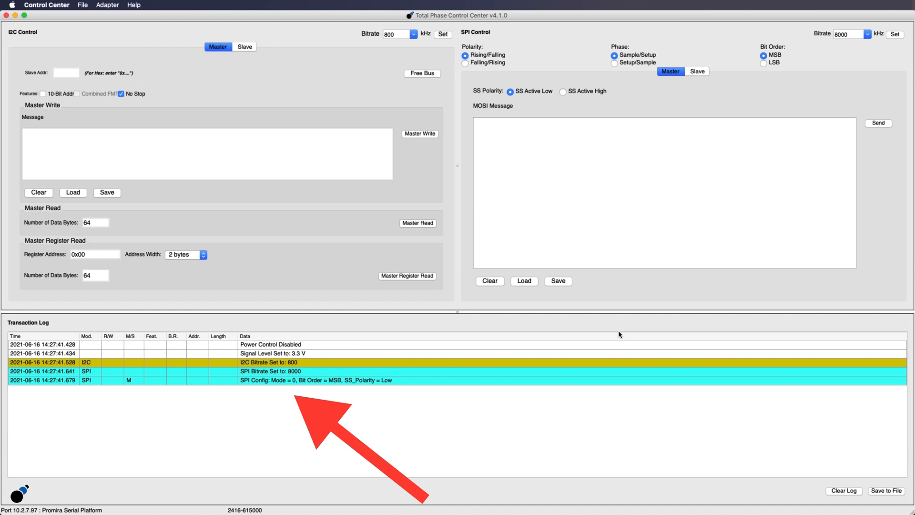
click(107, 5)
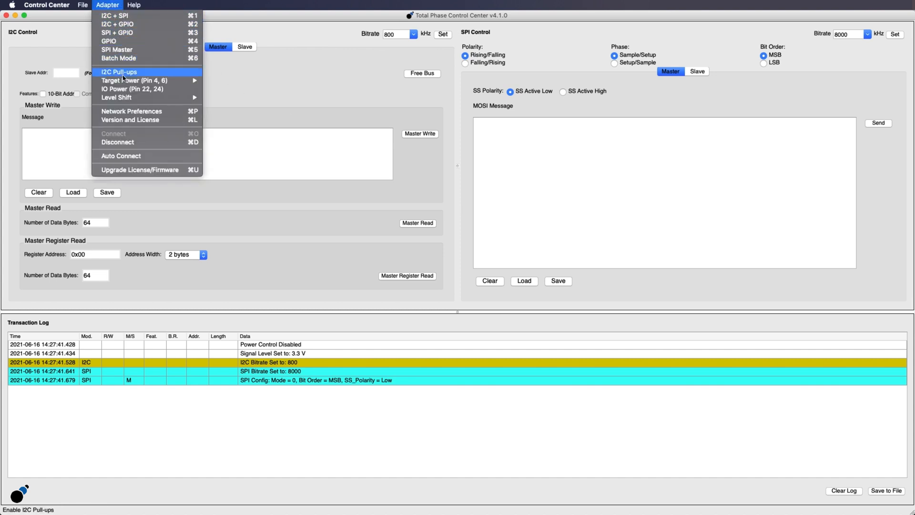
mouse_move(139, 80)
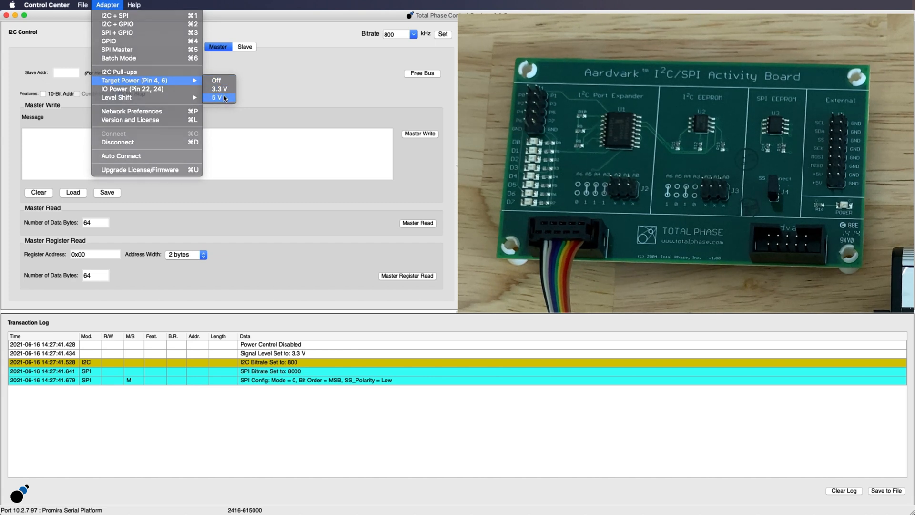
Step: Enable 5 V target power on pins 4 and 6 of the adapter
click(216, 97)
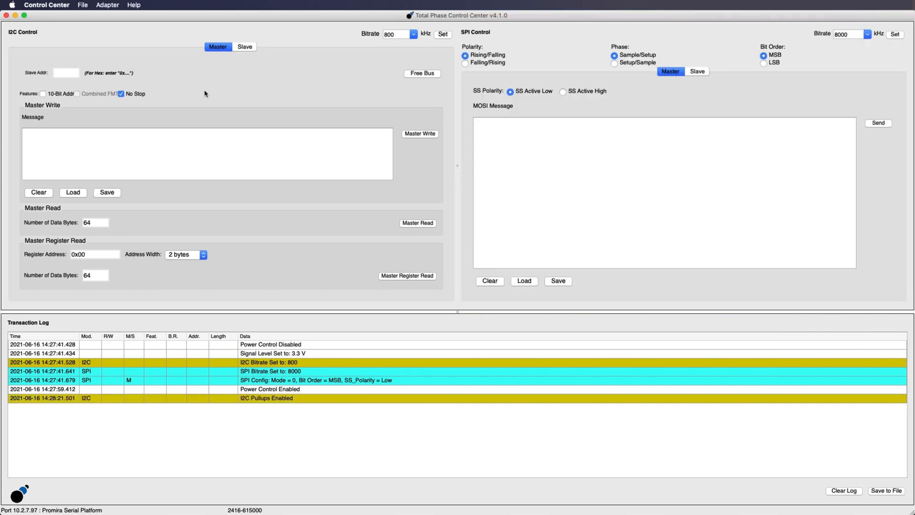
mouse_move(135, 77)
text(0)
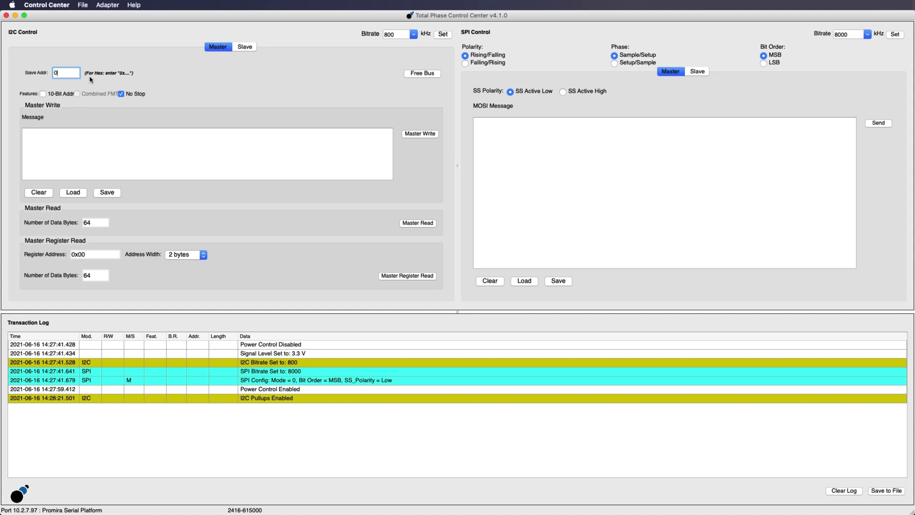
Step: Read 64 bytes from slave address 0x50 and enter write data 00 11 22 33
click(417, 223)
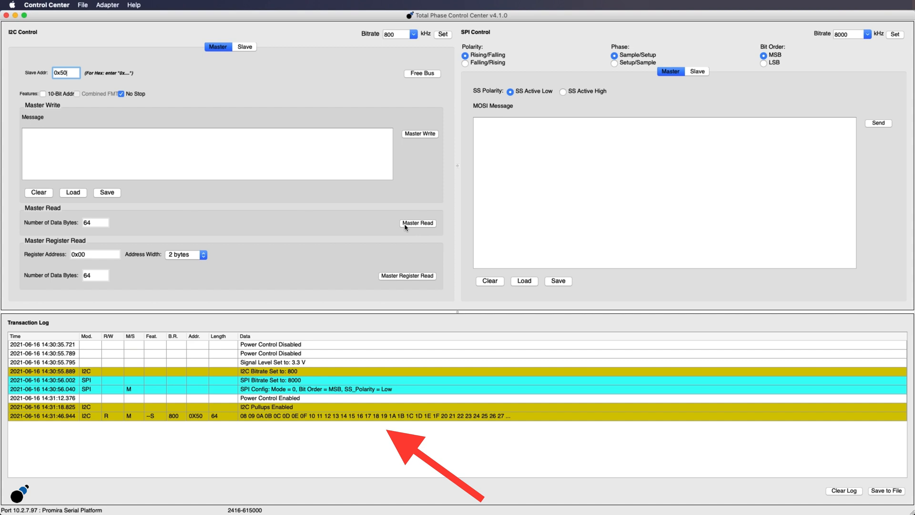
text(00 11 22 33)
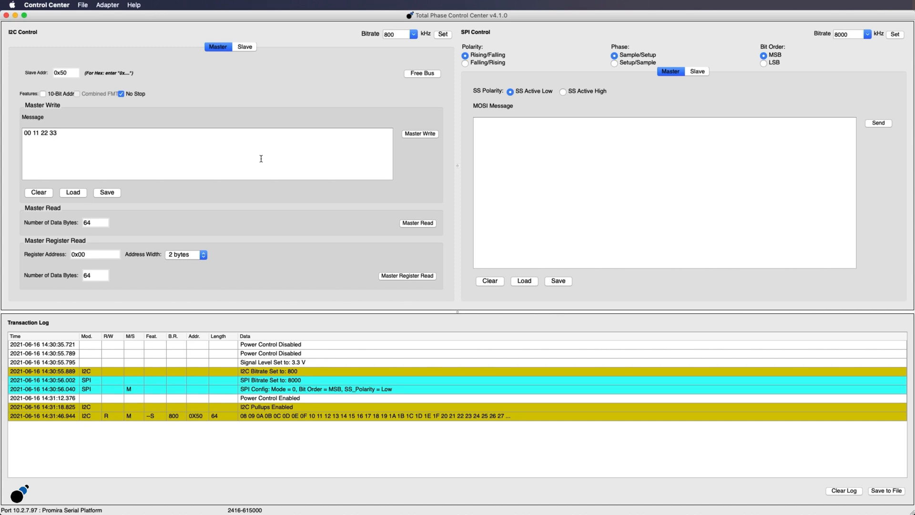
Step: Master Write 00 11 22 33 to address 0x50, then clear the message box
click(420, 134)
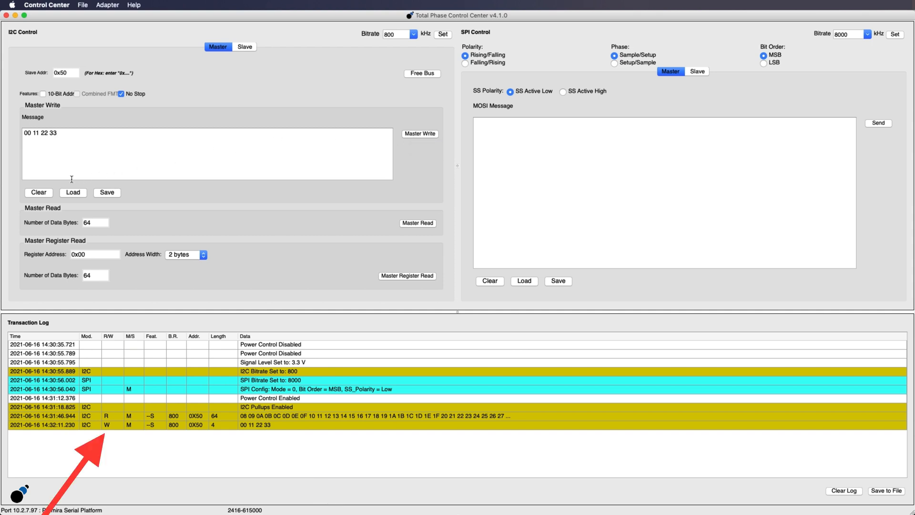
click(37, 193)
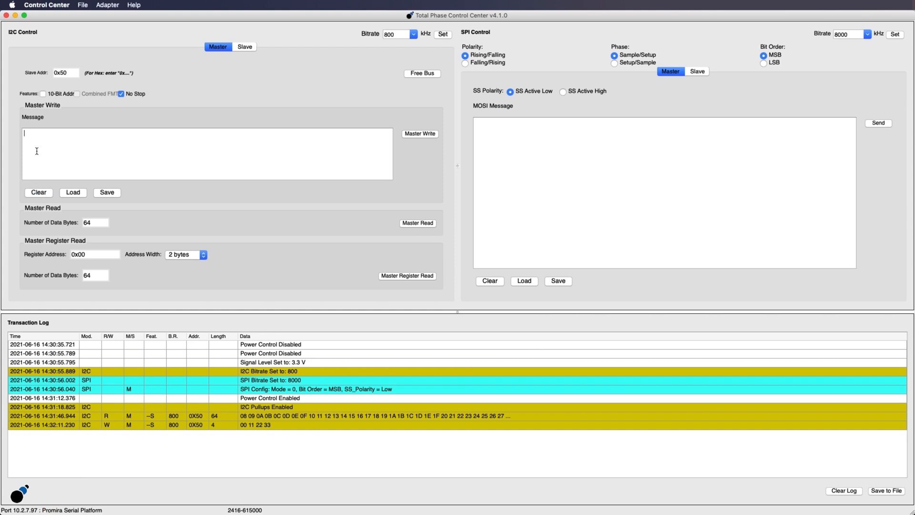
Step: Write the single byte 00 to 0x50, then read 64 bytes back starting 11 22 33
click(417, 223)
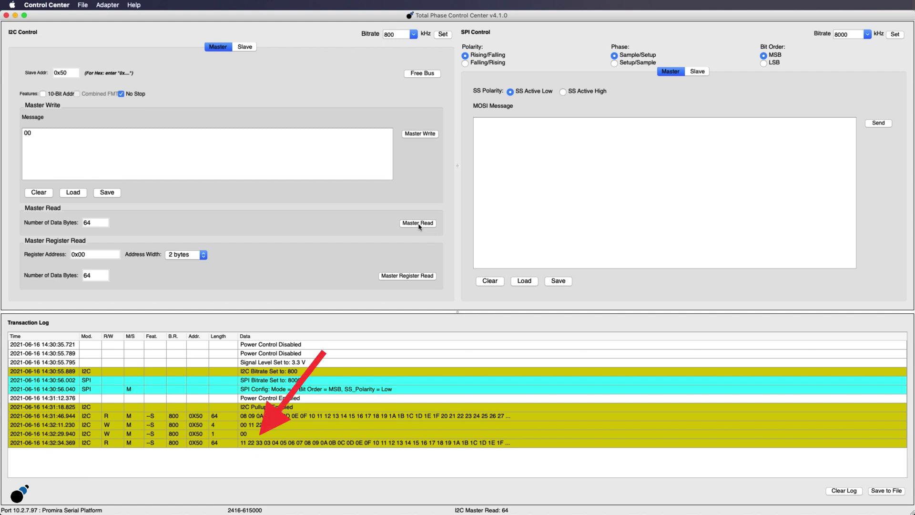
mouse_move(422, 234)
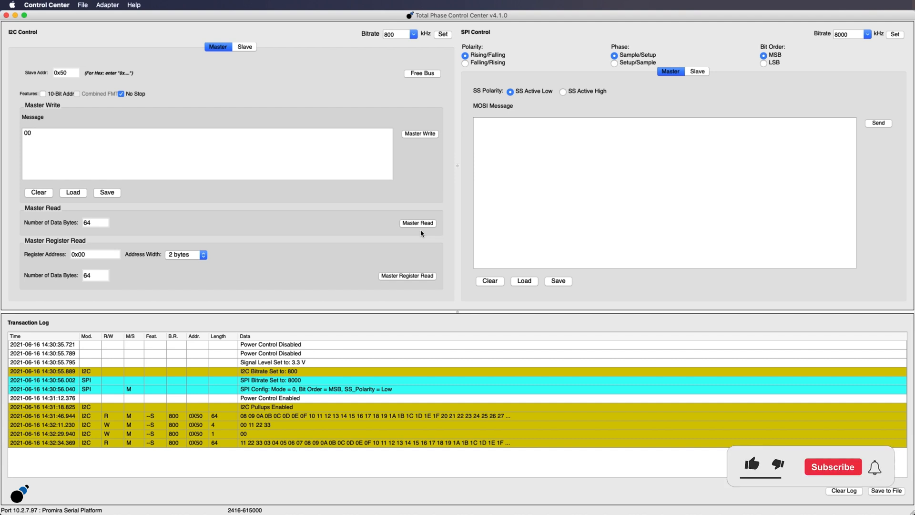
click(833, 467)
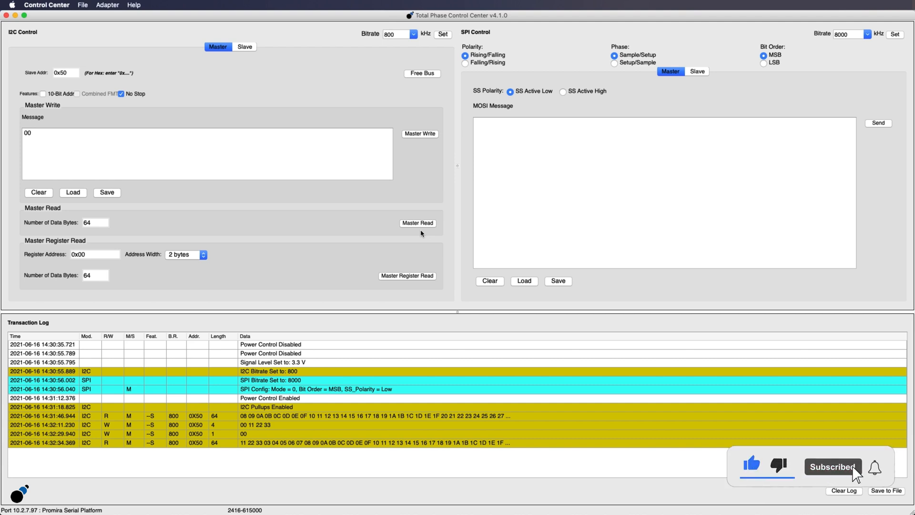